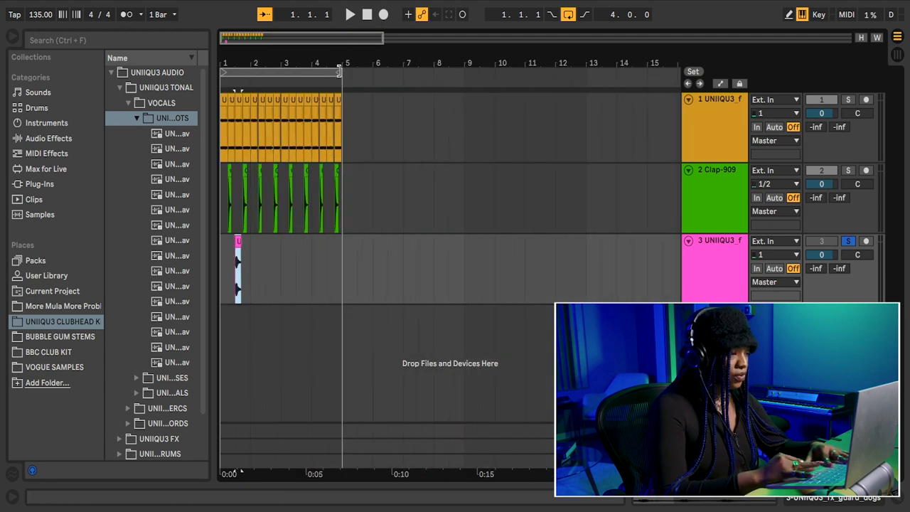
Select the single pink sample clip on the third track
left_click(350, 14)
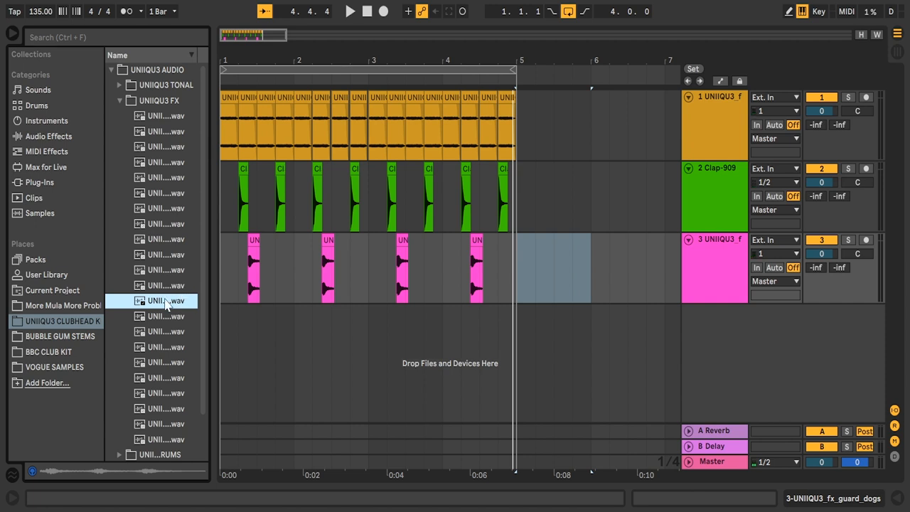
Audition a sample from the UNIIQU3 FX folder in the browser
left_click(302, 268)
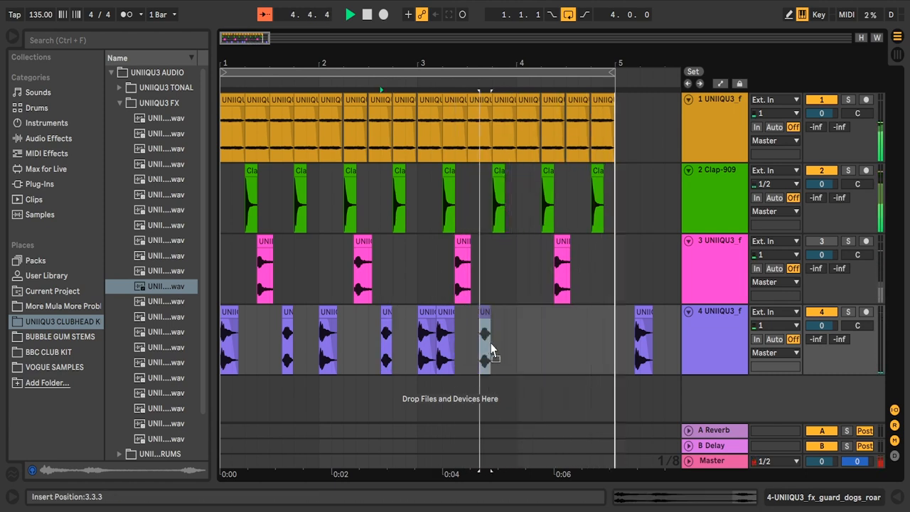
Pick the newark_wild_life wav as the next FX sample to add
left_click(435, 340)
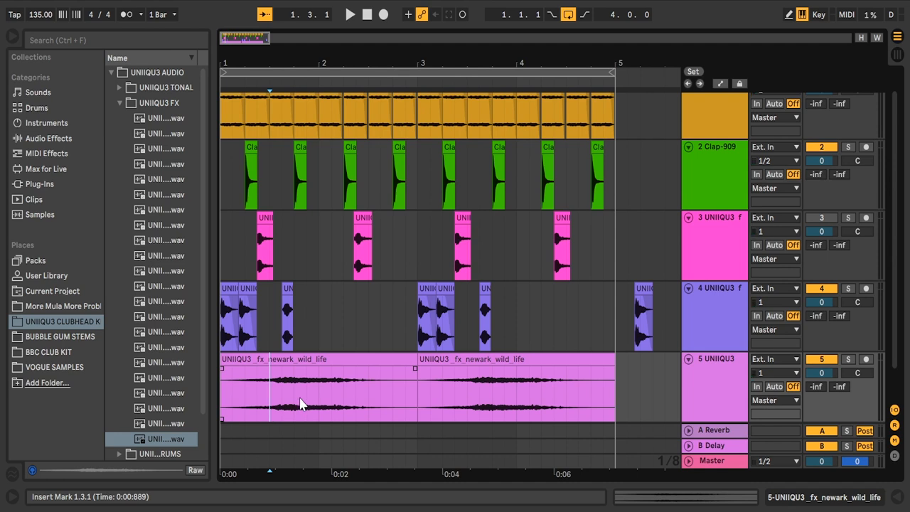
Click in Live's top bar to begin reworking the loop
left_click(348, 15)
type("kic")
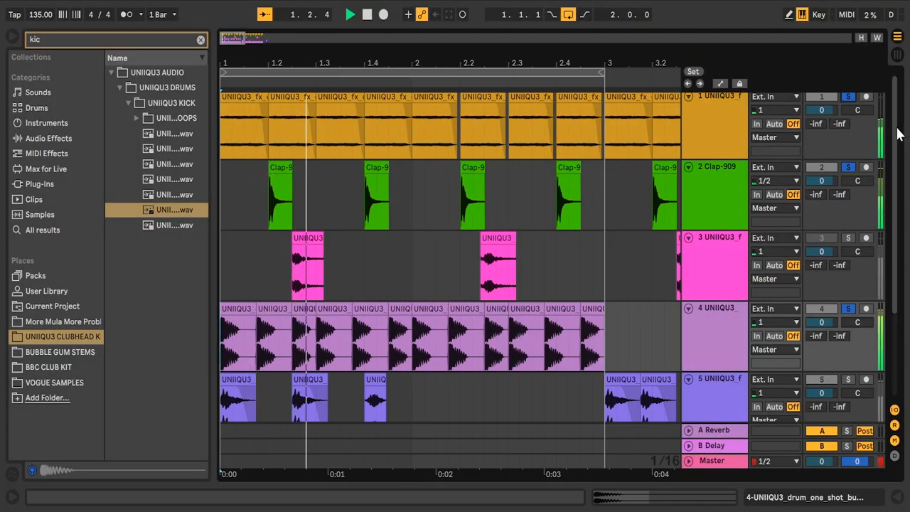
Scroll down through the arrangement tracks
scroll("down", 3)
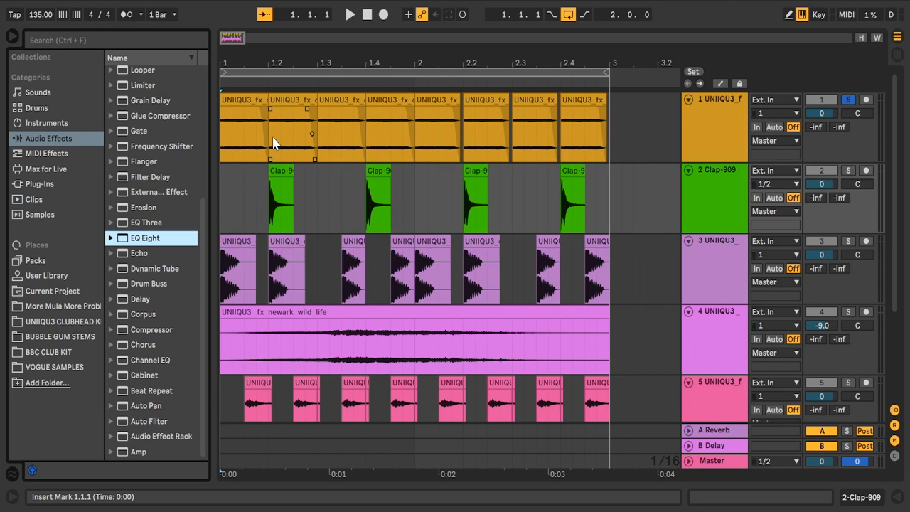
Select a clip on the first track to target it for effects
left_click(714, 128)
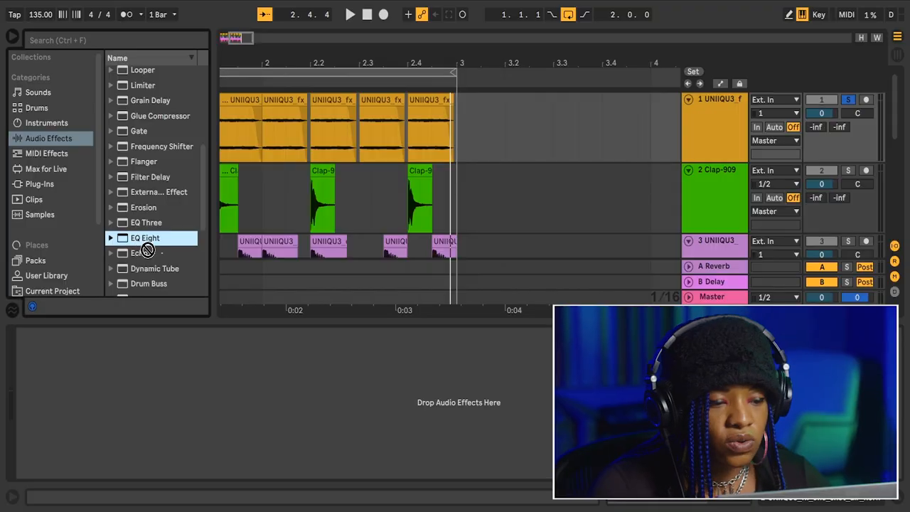
Load EQ Eight on track 1, low-cut at 160 Hz, and boost bands 2 and 3
double_click(145, 238)
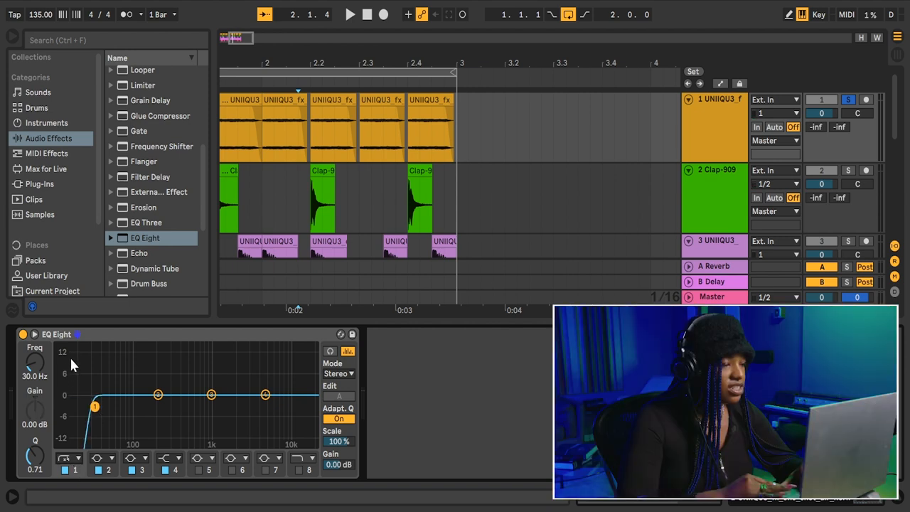
left_click_drag(94, 406, 106, 394)
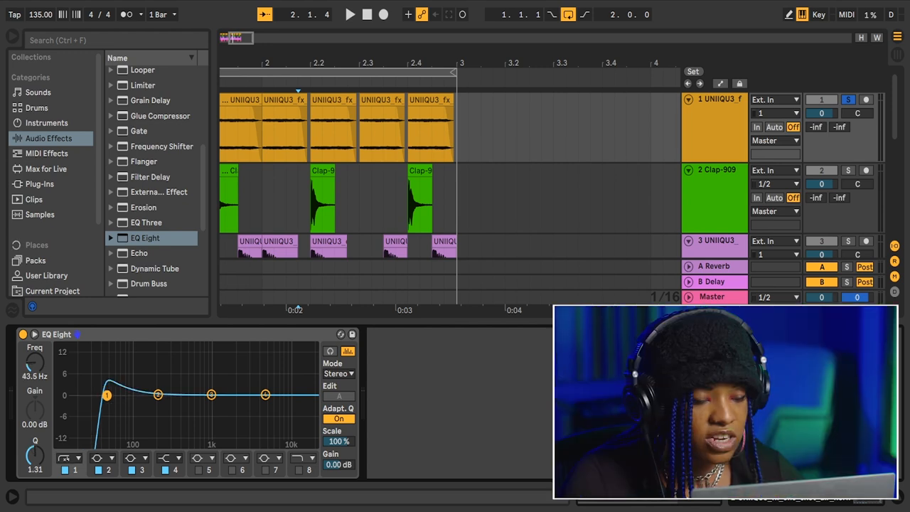
left_click_drag(106, 394, 131, 400)
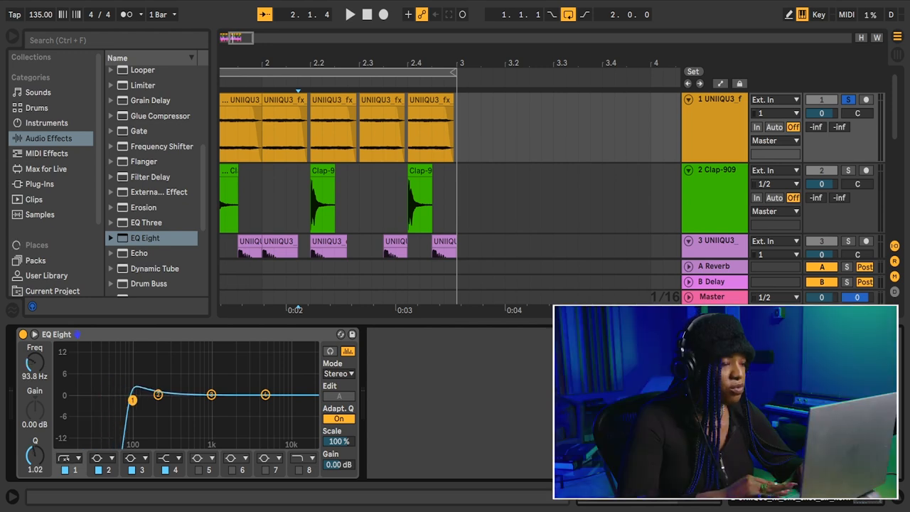
left_click_drag(133, 400, 145, 400)
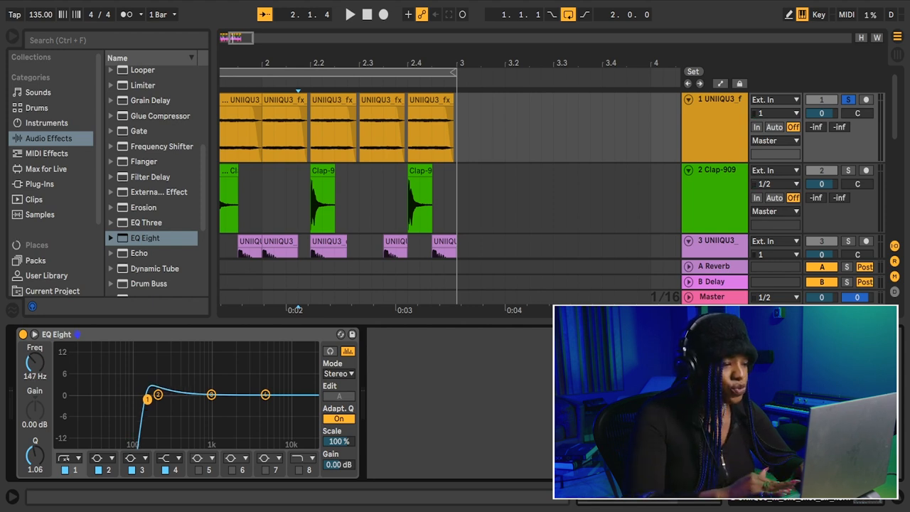
left_click_drag(146, 397, 151, 399)
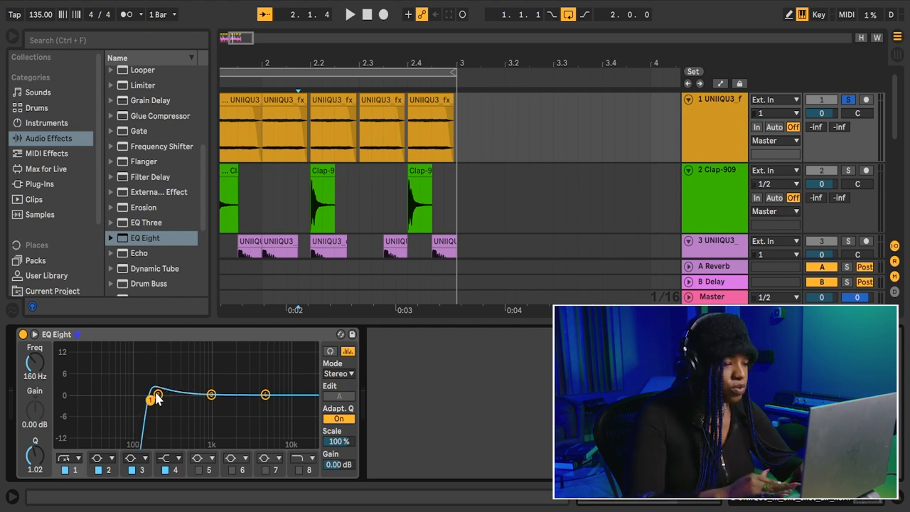
left_click_drag(150, 400, 150, 399)
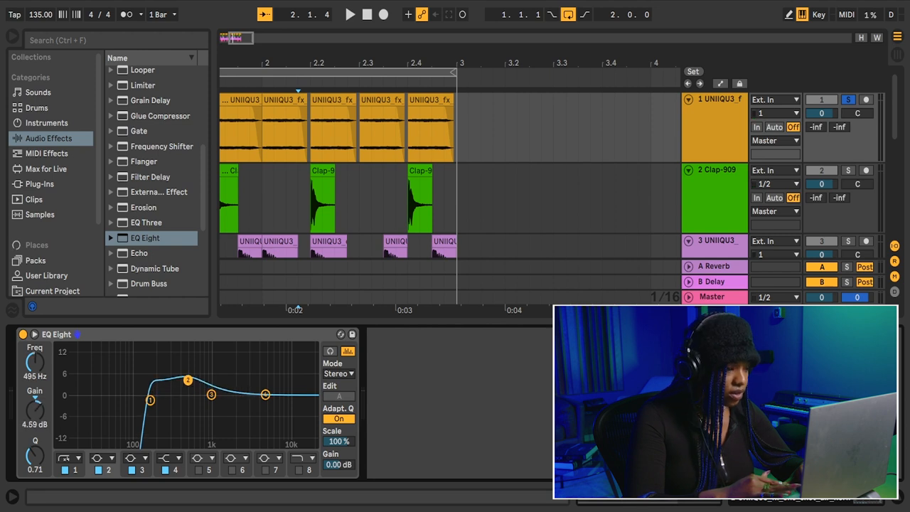
left_click_drag(188, 380, 183, 382)
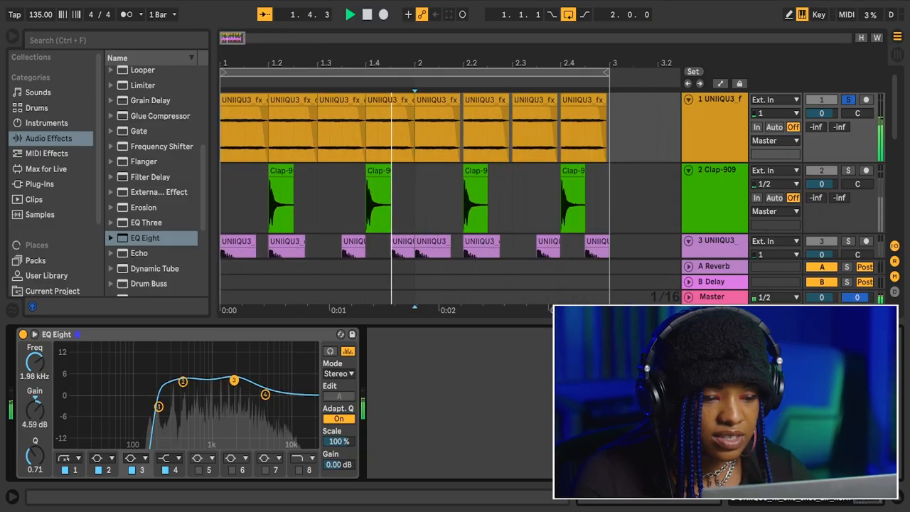
Lower the band 2 mid boost slightly, unsolo track 1, and bypass EQ Eight
left_click_drag(234, 380, 262, 399)
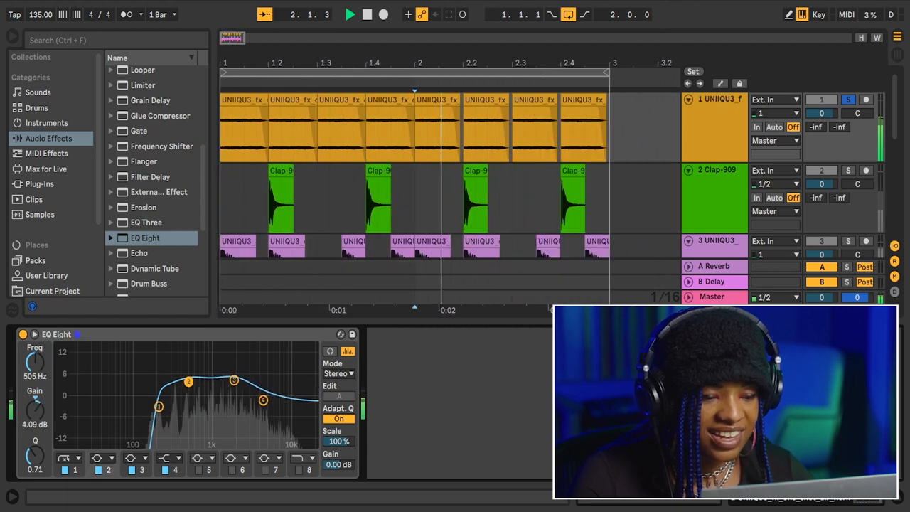
left_click(847, 100)
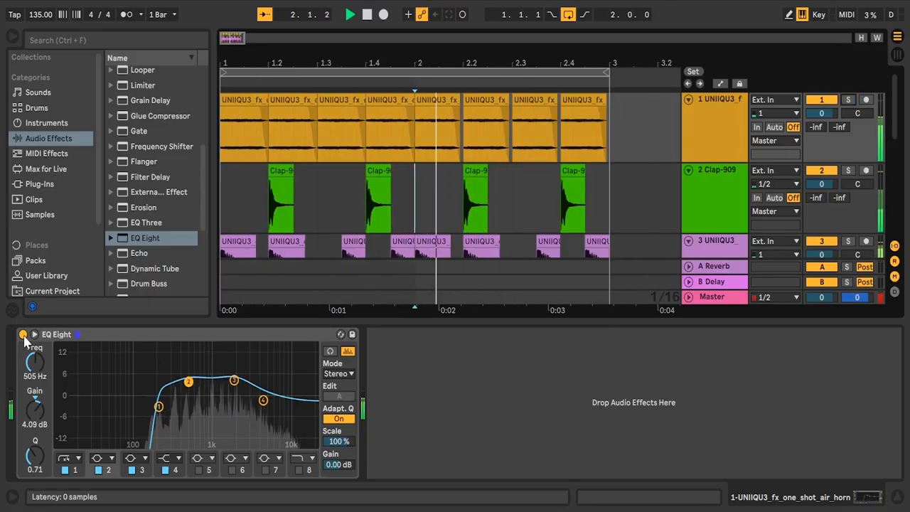
left_click(24, 334)
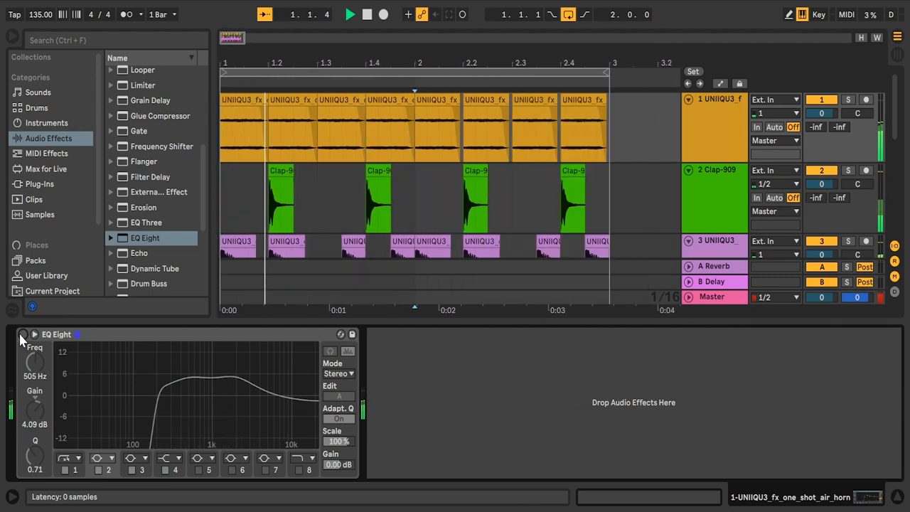